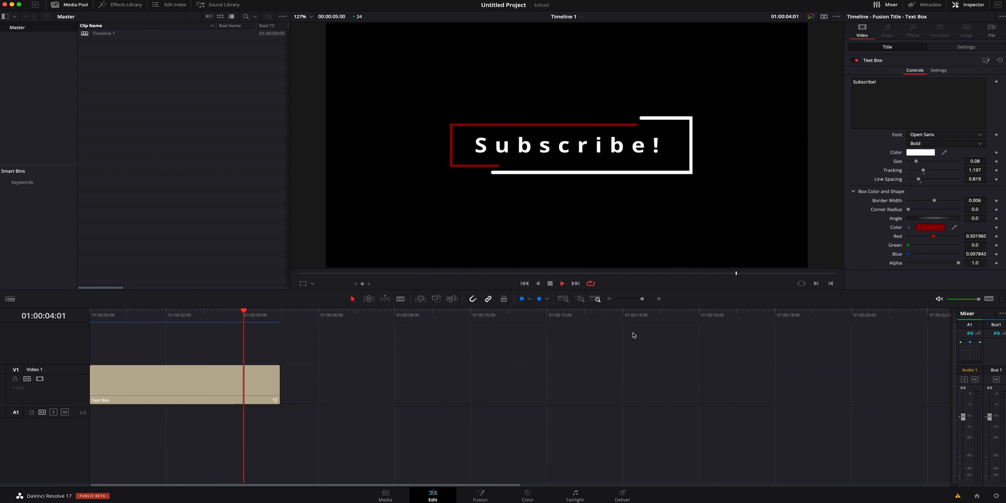
Drag a Text Box title from the Titles library onto Video 1 after the first clip
{"action": "left_click", "coordinate": [131, 312]}
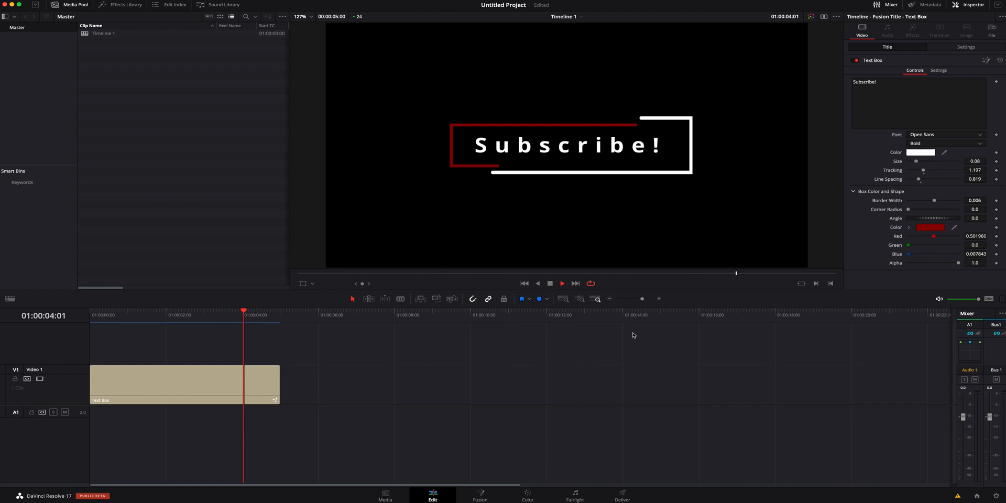
{"action": "left_click", "coordinate": [121, 5]}
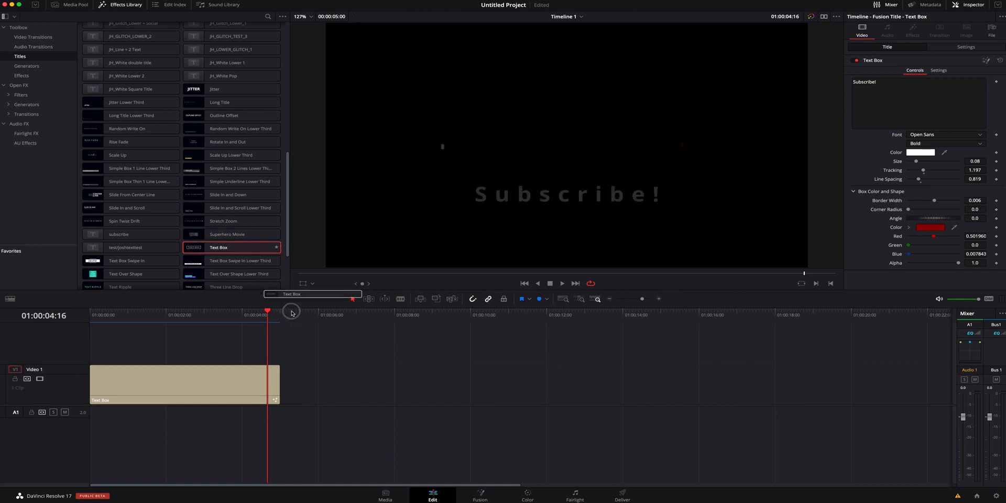
{"action": "left_click_drag", "start_coordinate": [218, 247], "coordinate": [423, 382]}
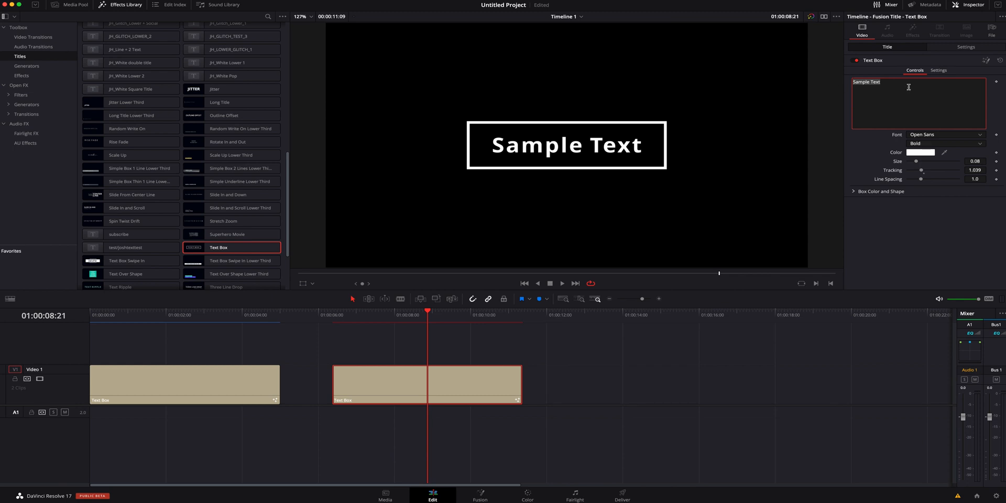
Enter 'Subscribe!' as the title text and set the box colour to red
{"action": "type", "text": "Subscribe!"}
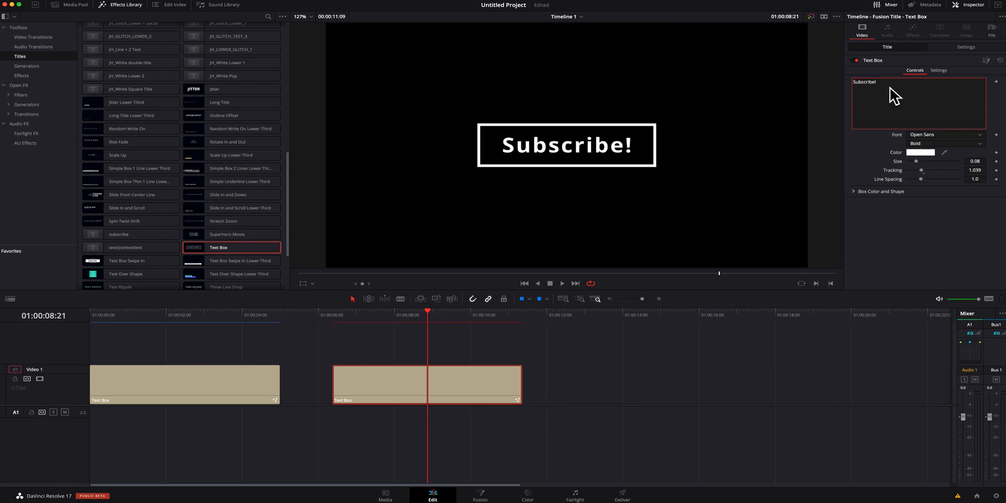
{"action": "left_click", "coordinate": [923, 152]}
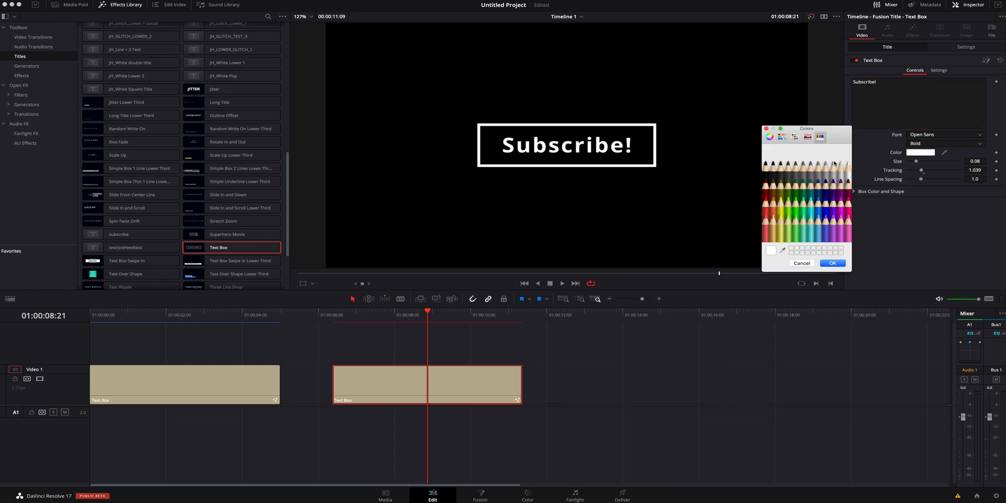
{"action": "left_click", "coordinate": [881, 192]}
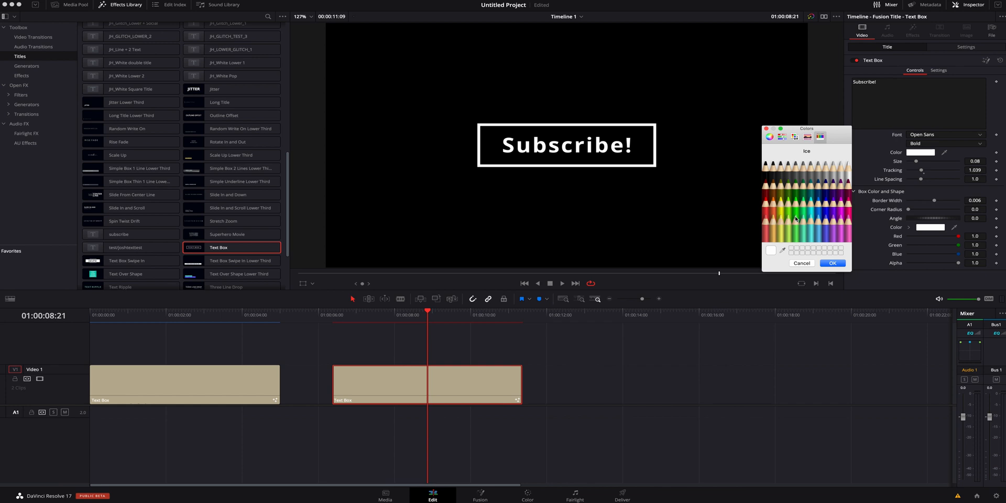
{"action": "left_click", "coordinate": [768, 199]}
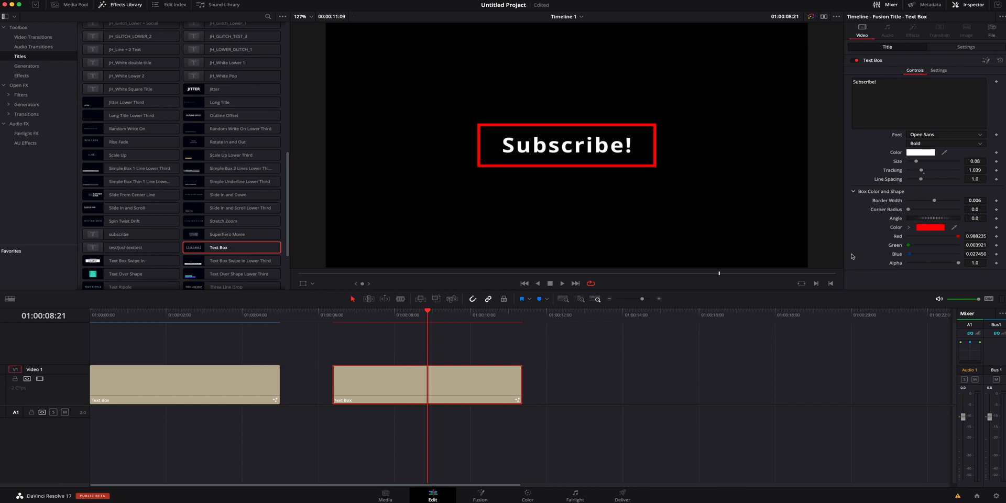
Widen the letter tracking to 1.102 while scrubbing the title preview
{"action": "left_click", "coordinate": [562, 283]}
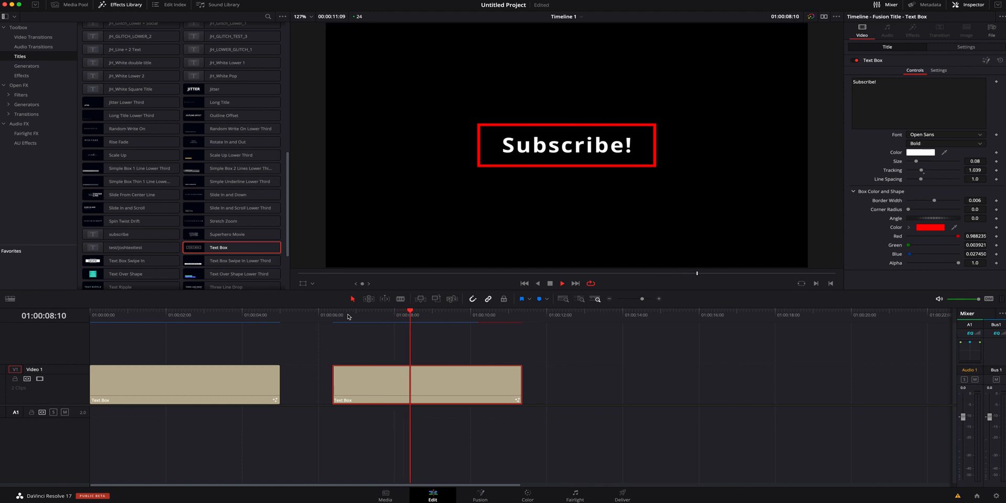
{"action": "left_click", "coordinate": [562, 283]}
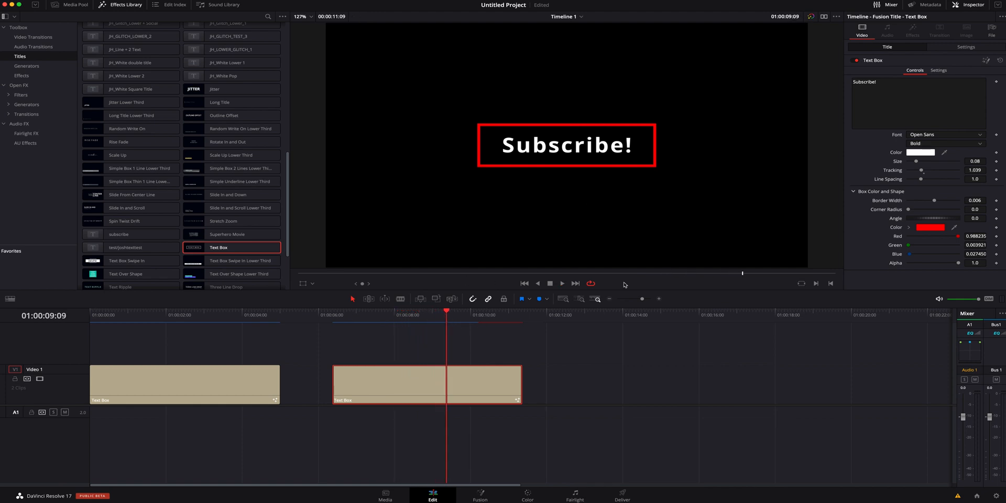
{"action": "mouse_move", "coordinate": [923, 172]}
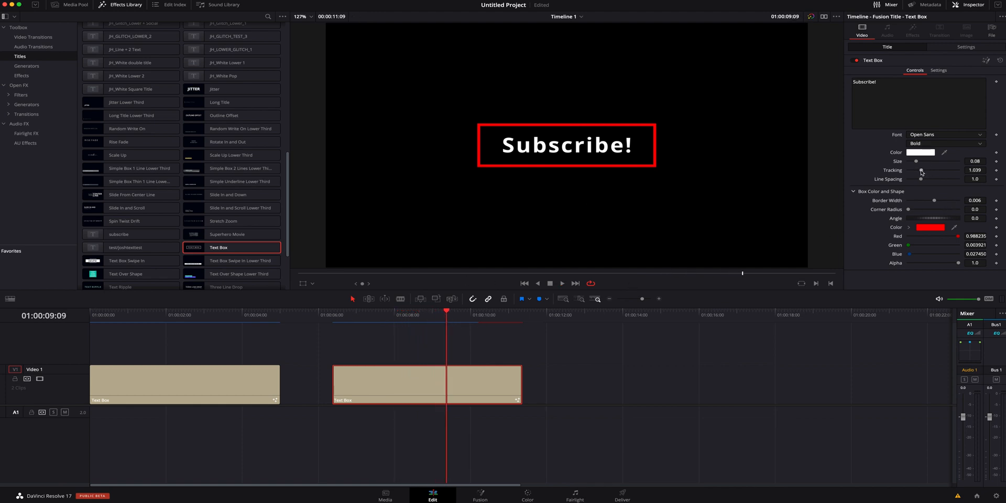
{"action": "left_click_drag", "start_coordinate": [920, 169], "coordinate": [923, 170]}
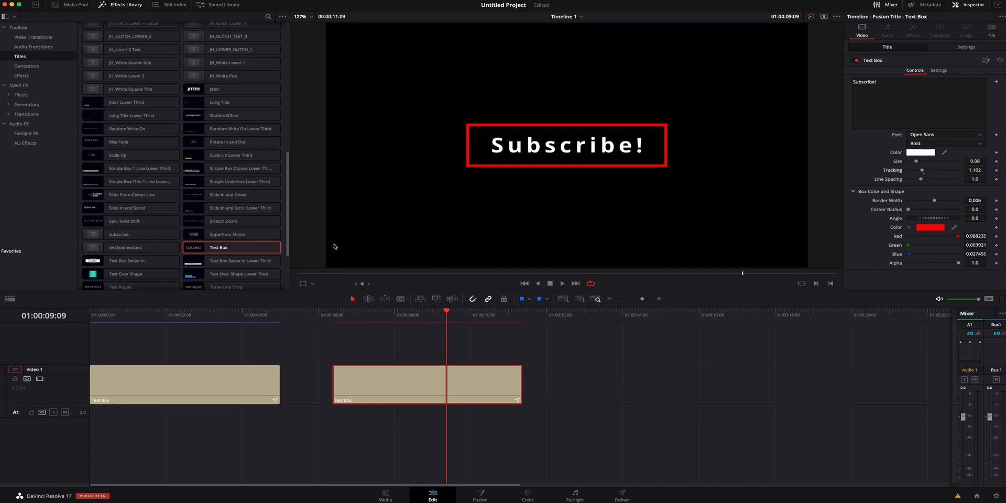
{"action": "mouse_move", "coordinate": [461, 321]}
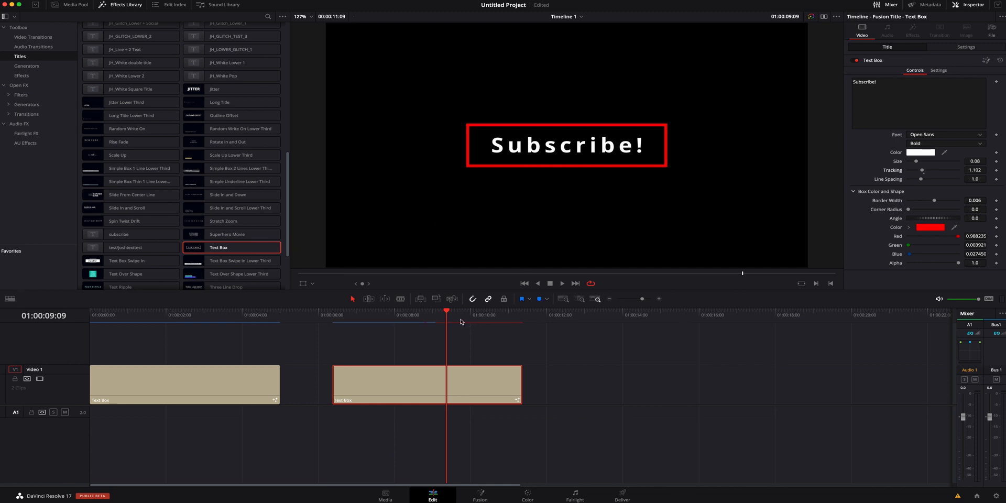
{"action": "left_click", "coordinate": [421, 312]}
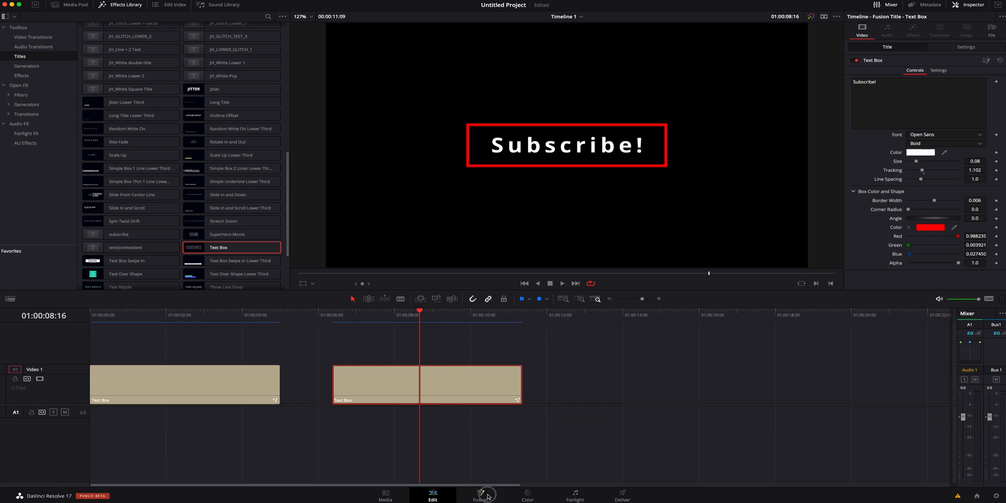
Open the title on the Fusion page and expand the TextBox group into its nodes
{"action": "left_click", "coordinate": [479, 493]}
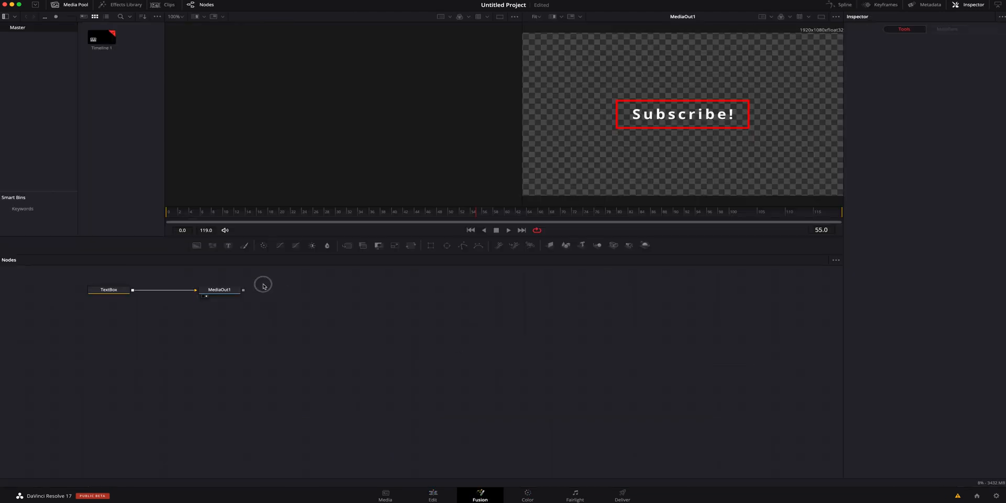
{"action": "left_click", "coordinate": [108, 289]}
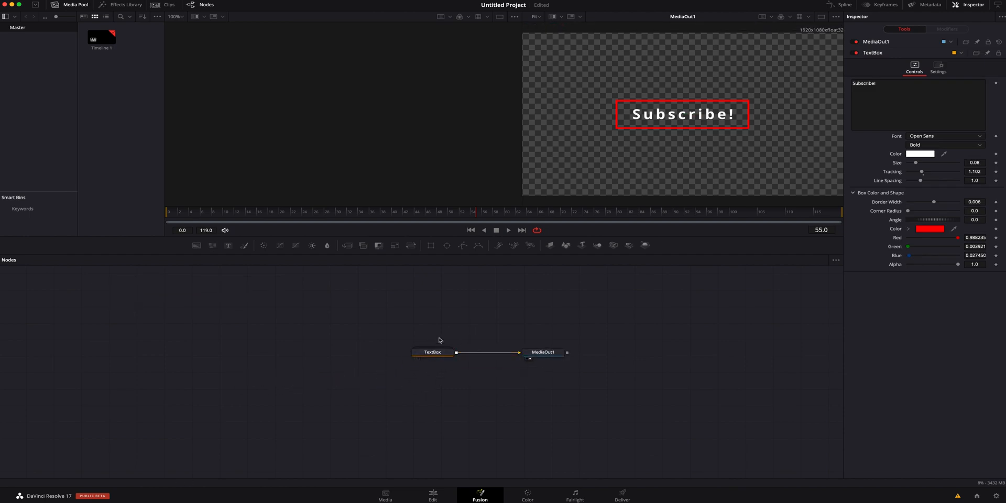
{"action": "left_click", "coordinate": [432, 352]}
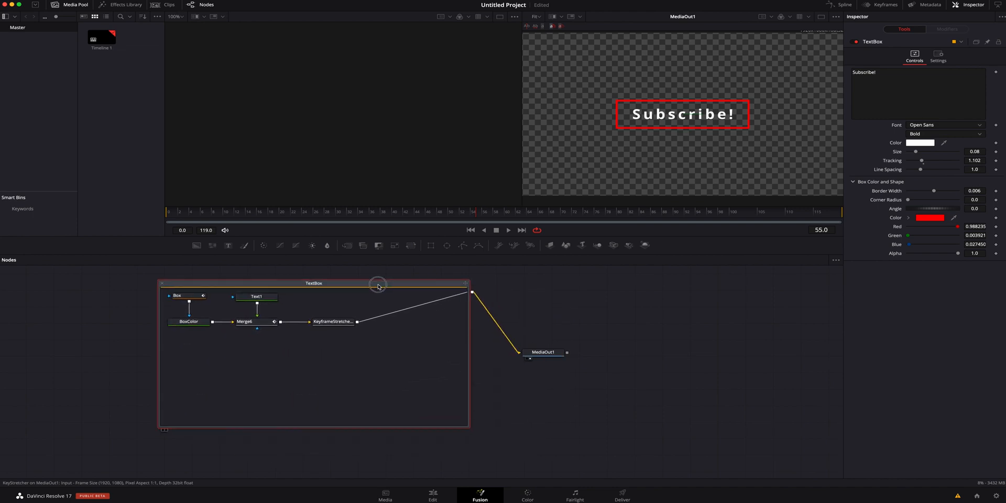
{"action": "left_click", "coordinate": [257, 297]}
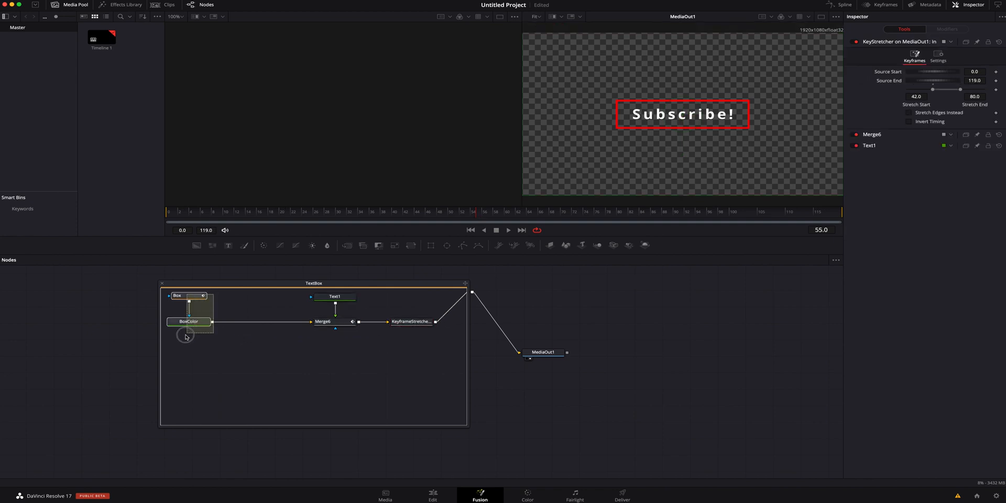
Duplicate the Box and BoxColor nodes and merge the copy between BoxColor and Merge6
{"action": "left_click", "coordinate": [188, 321]}
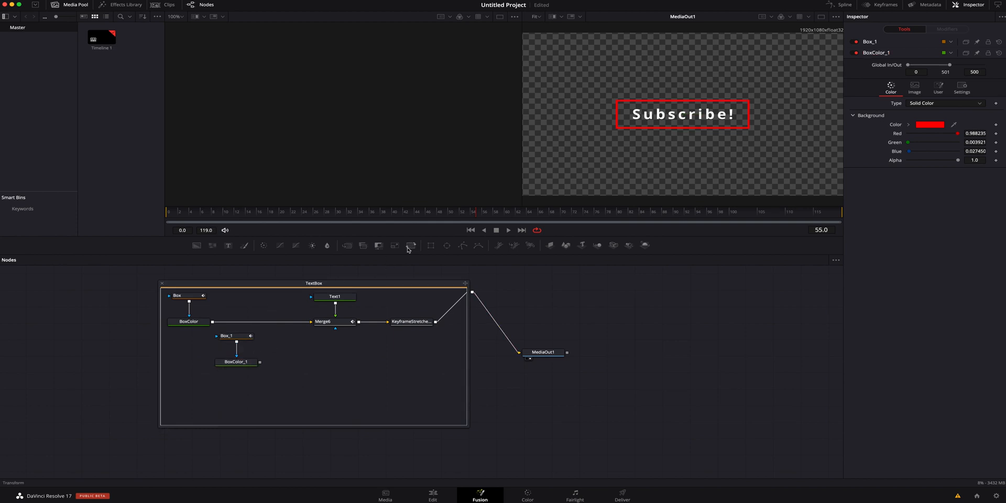
{"action": "left_click", "coordinate": [271, 303]}
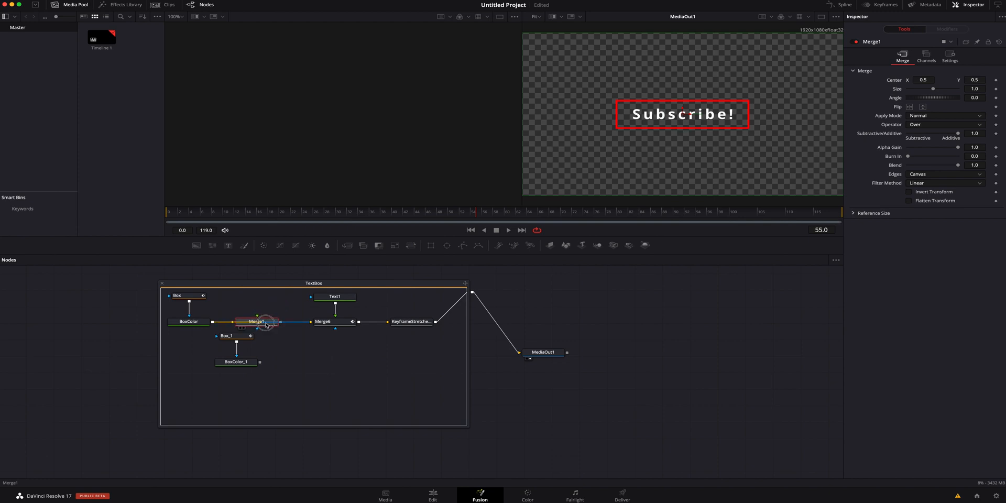
{"action": "left_click", "coordinate": [237, 362]}
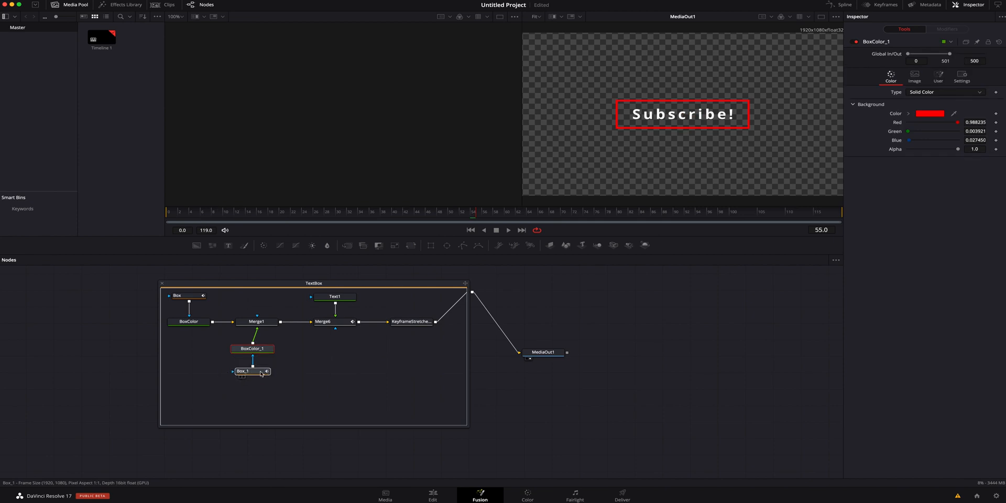
Select Box_1 and turn off its Solid fill and Invert options
{"action": "left_click", "coordinate": [242, 371]}
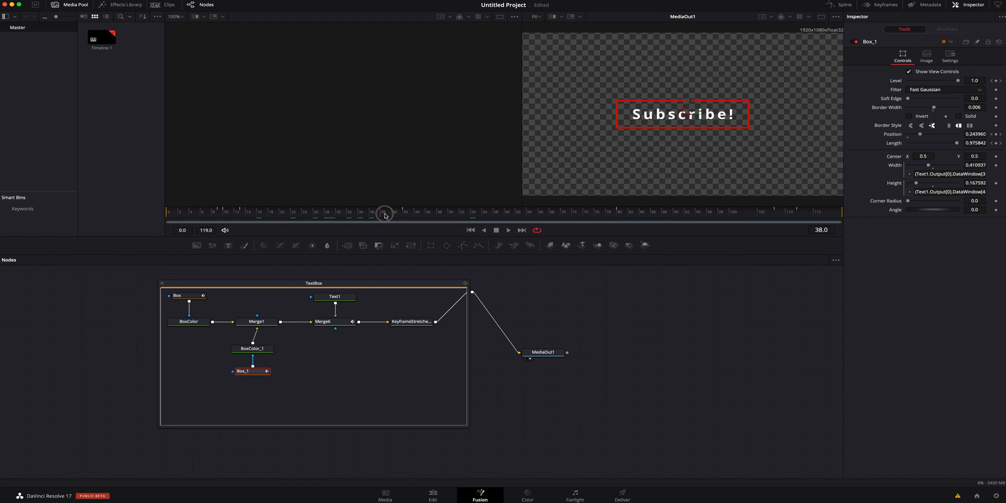
{"action": "mouse_move", "coordinate": [257, 365]}
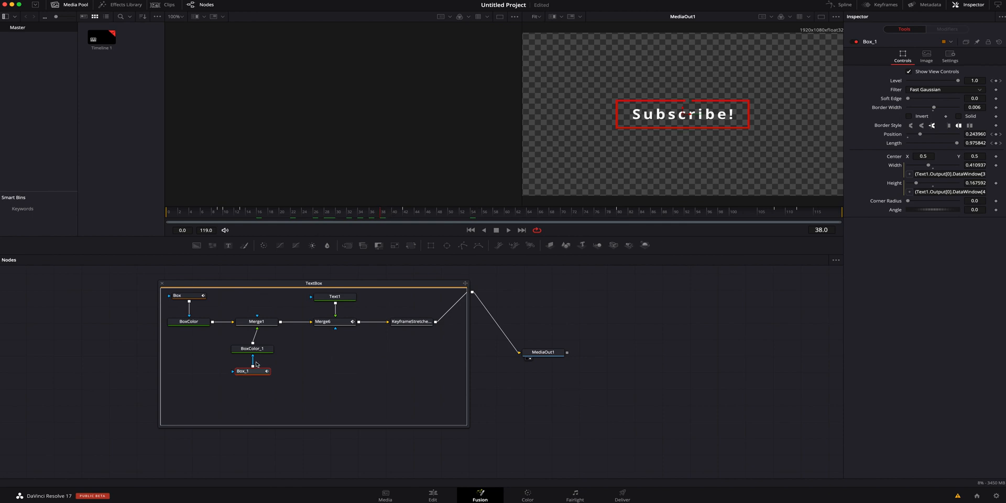
{"action": "mouse_move", "coordinate": [272, 358]}
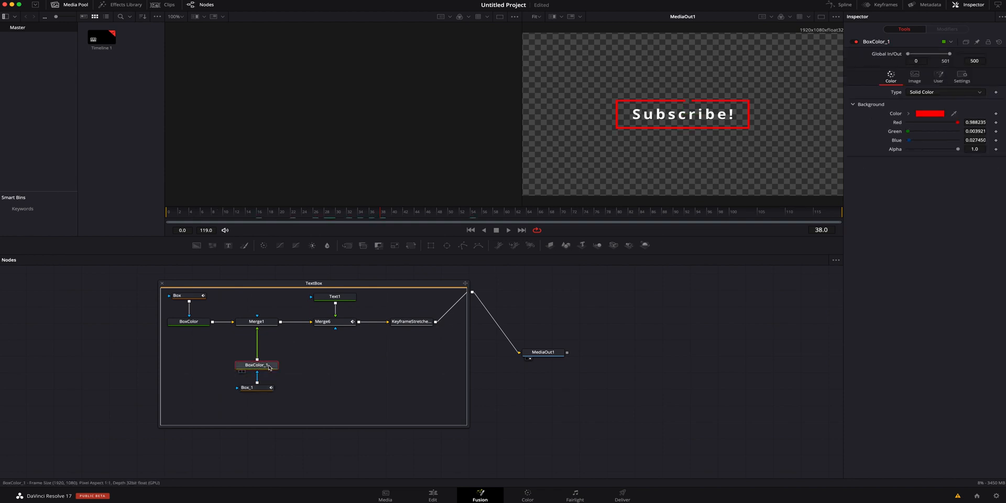
{"action": "left_click", "coordinate": [256, 387]}
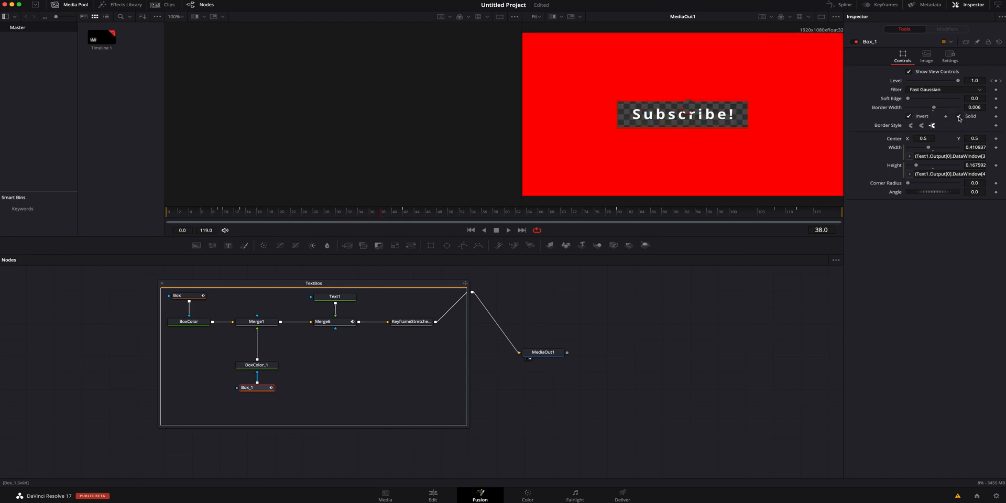
{"action": "left_click", "coordinate": [960, 116]}
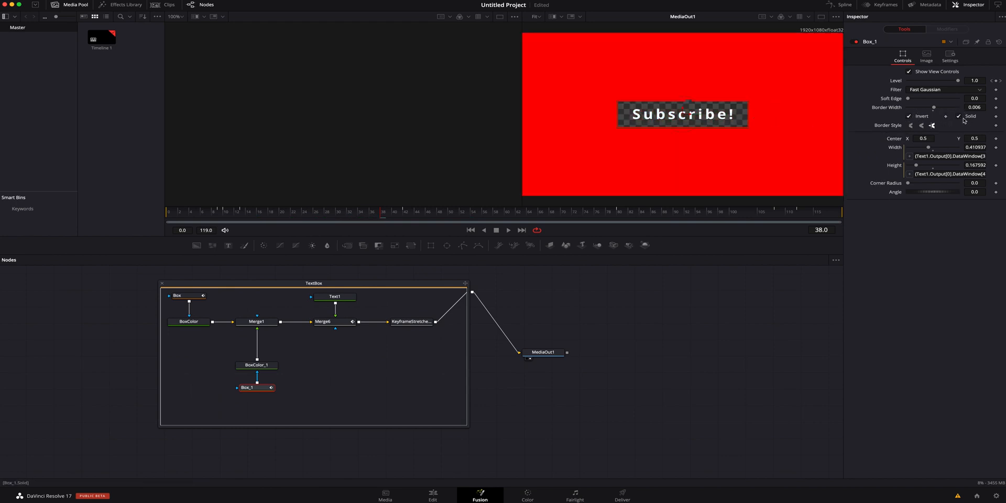
{"action": "left_click", "coordinate": [960, 116]}
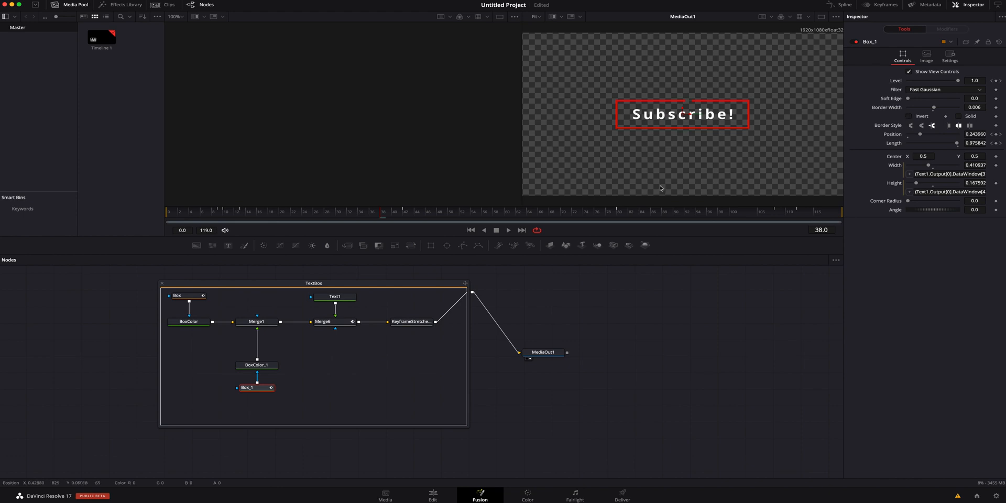
{"action": "mouse_move", "coordinate": [312, 347]}
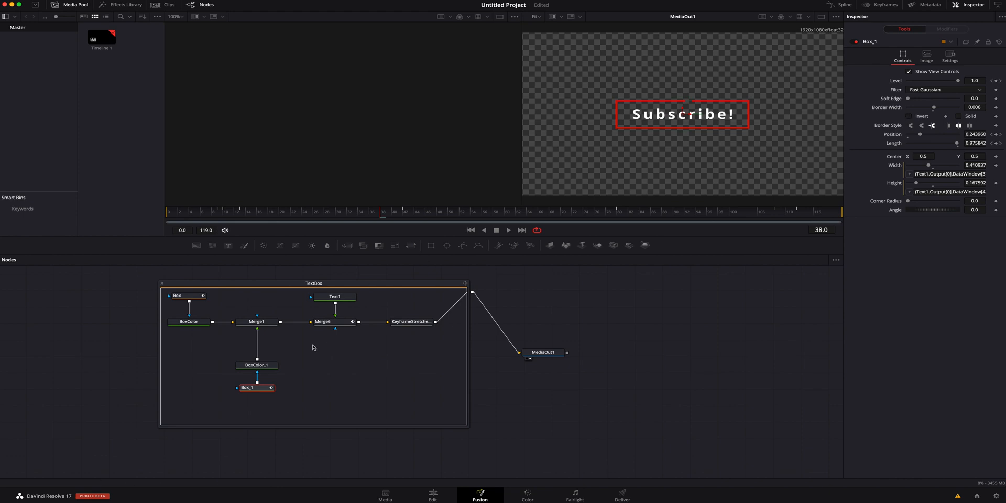
{"action": "left_click", "coordinate": [412, 245]}
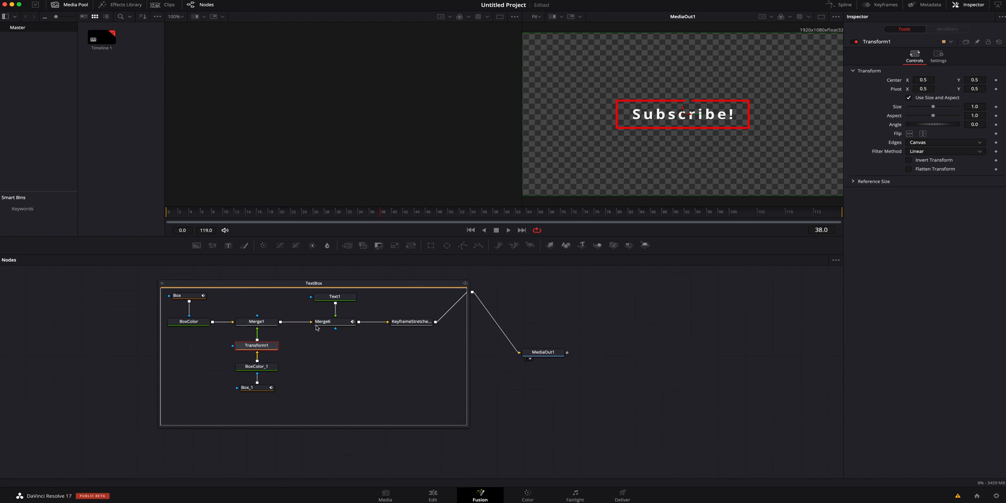
{"action": "left_click_drag", "start_coordinate": [934, 107], "coordinate": [956, 106]}
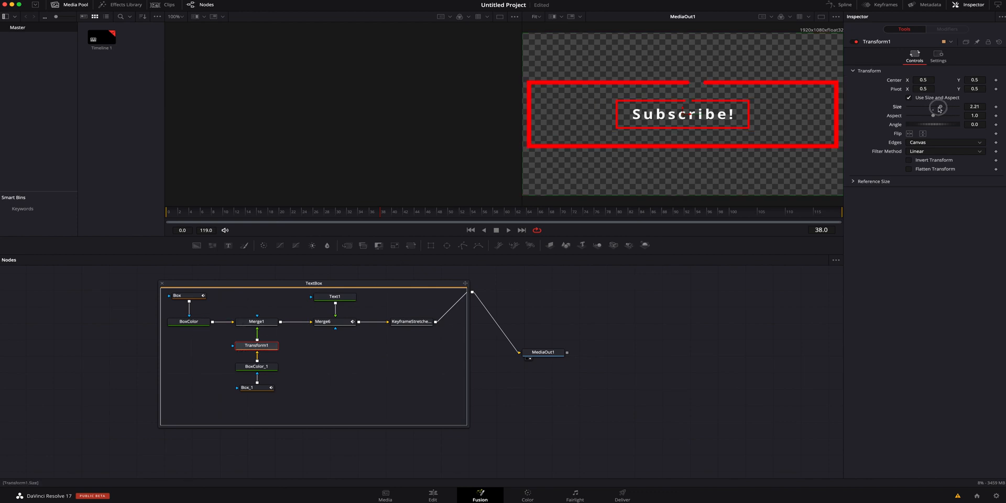
{"action": "left_click_drag", "start_coordinate": [940, 107], "coordinate": [934, 106]}
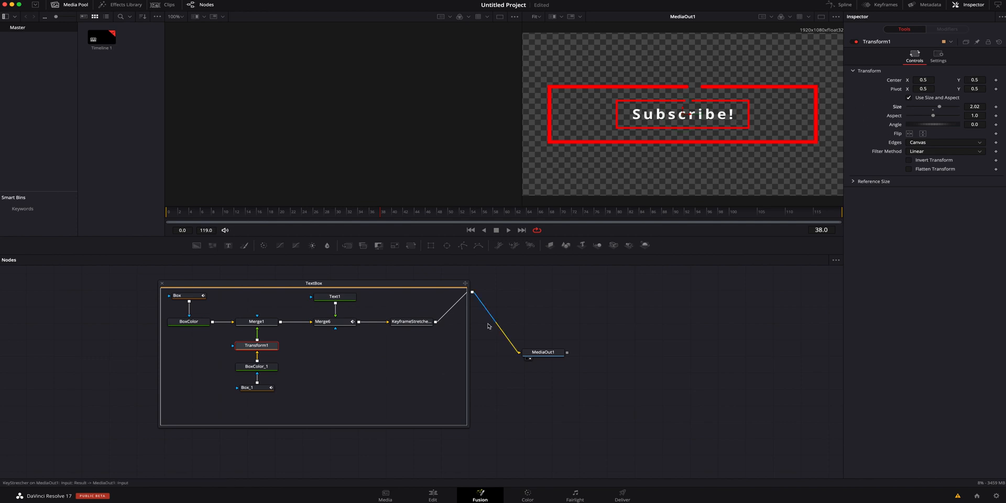
{"action": "left_click", "coordinate": [433, 493]}
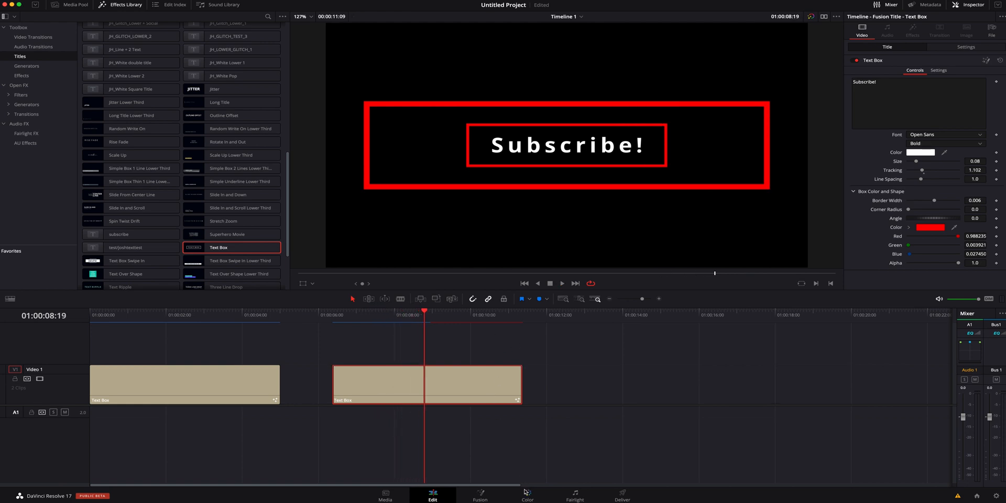
{"action": "left_click", "coordinate": [479, 493]}
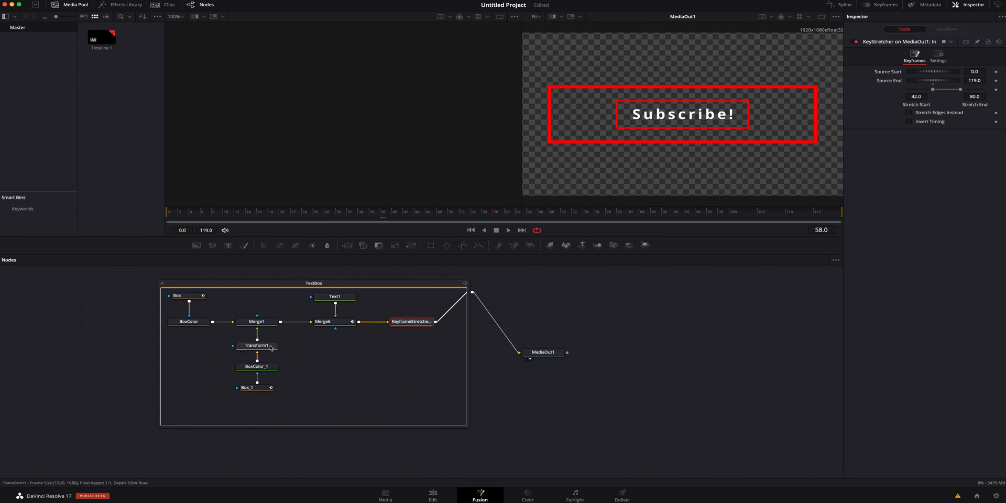
{"action": "left_click", "coordinate": [257, 345]}
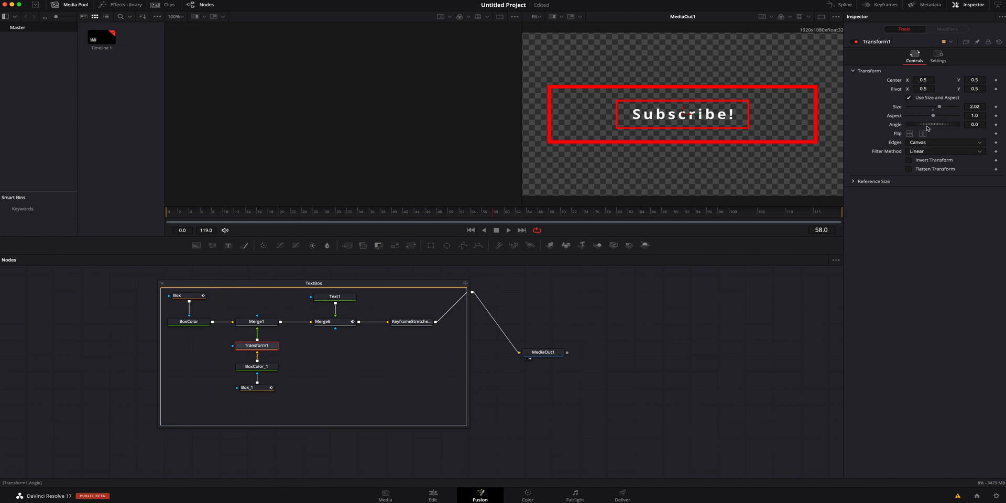
Set Transform1 angle to 180, scrub to frame 33, and adjust the box size
{"action": "left_click_drag", "start_coordinate": [924, 124], "coordinate": [941, 124]}
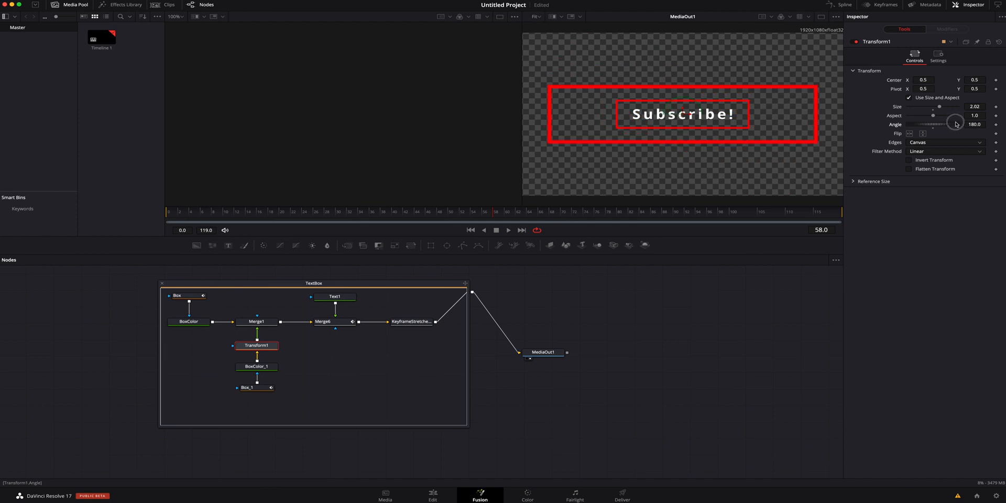
{"action": "mouse_move", "coordinate": [866, 109]}
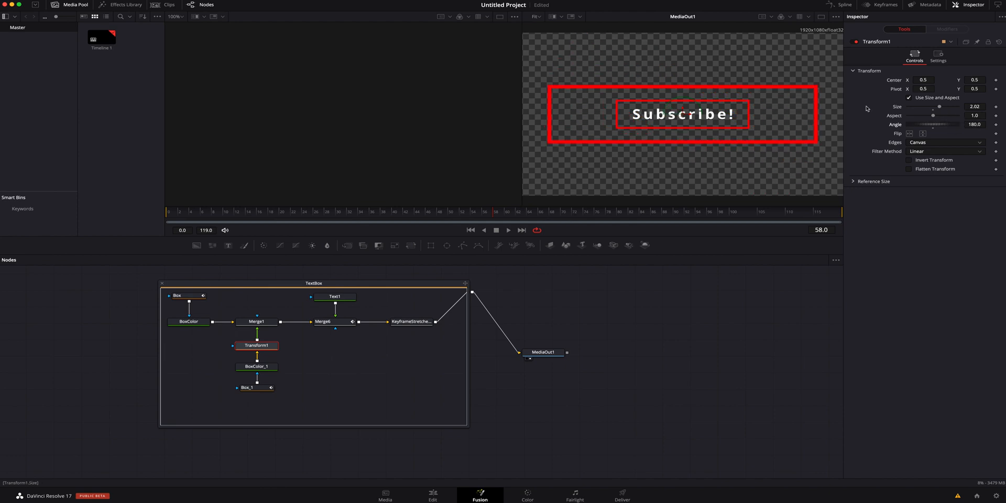
{"action": "left_click", "coordinate": [255, 212]}
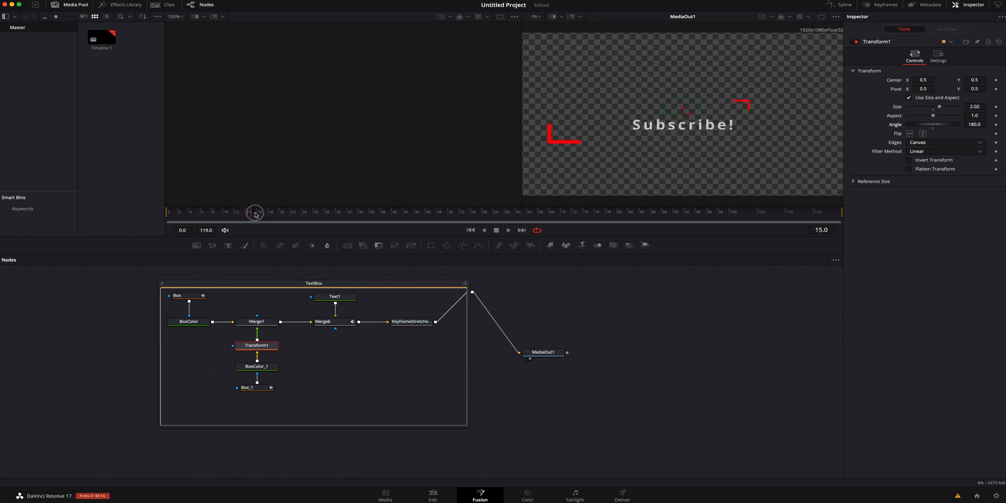
{"action": "left_click_drag", "start_coordinate": [255, 212], "coordinate": [349, 211]}
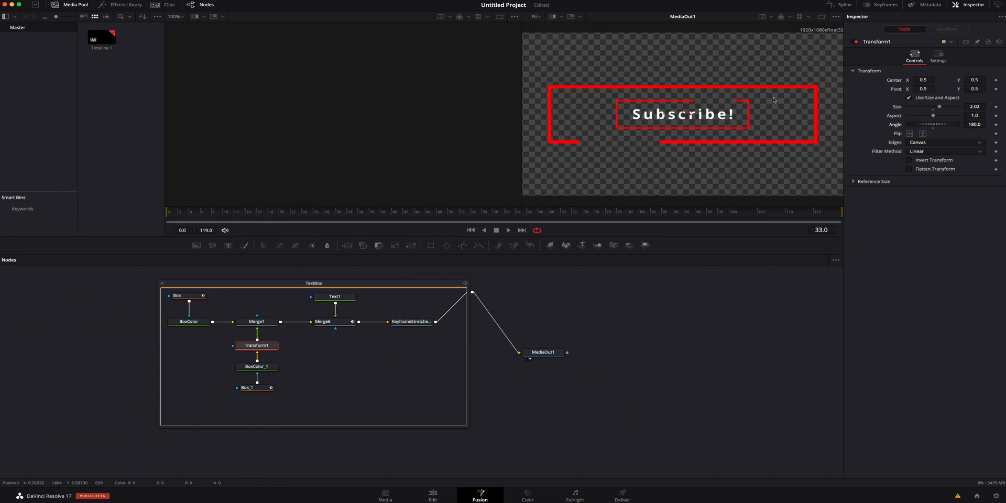
{"action": "left_click_drag", "start_coordinate": [940, 107], "coordinate": [934, 107]}
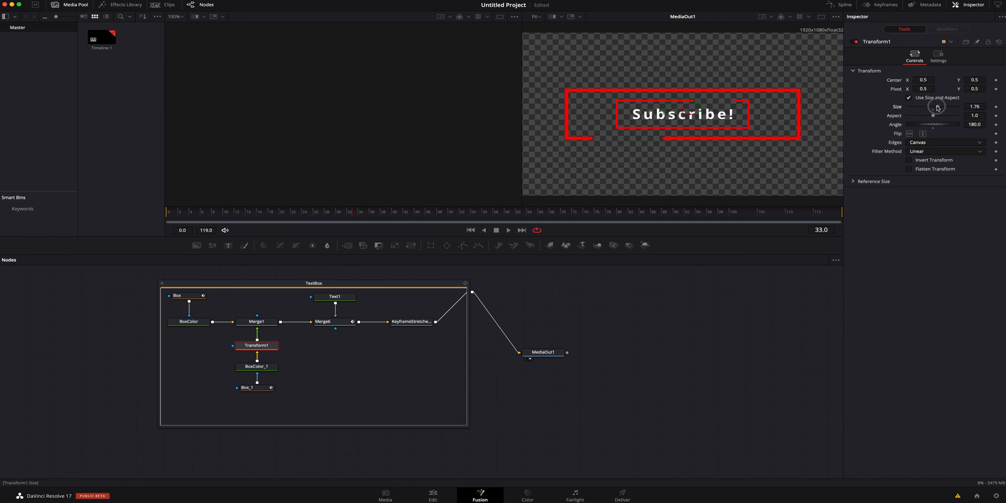
{"action": "left_click_drag", "start_coordinate": [933, 106], "coordinate": [936, 107]}
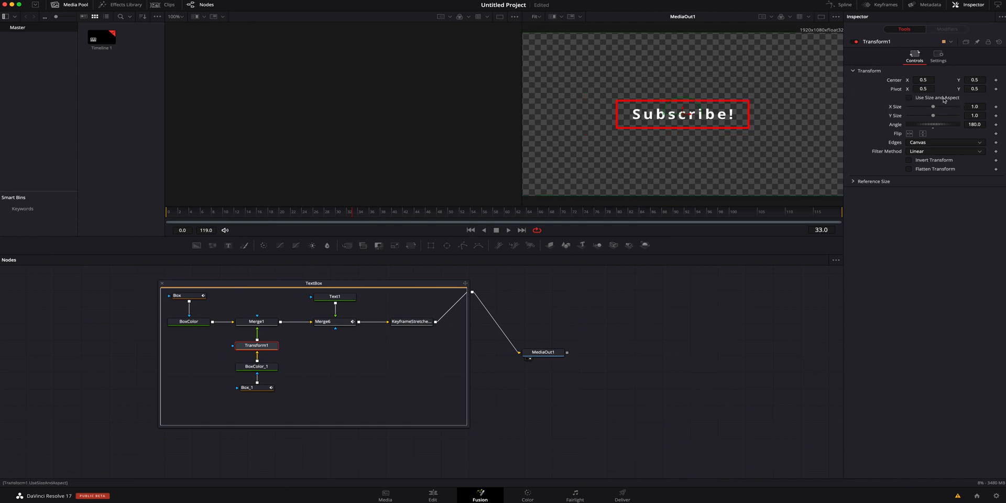
Set Transform1 X Size to 1.06 and Y Size to 1.32 for the outer box
{"action": "left_click_drag", "start_coordinate": [931, 107], "coordinate": [939, 106]}
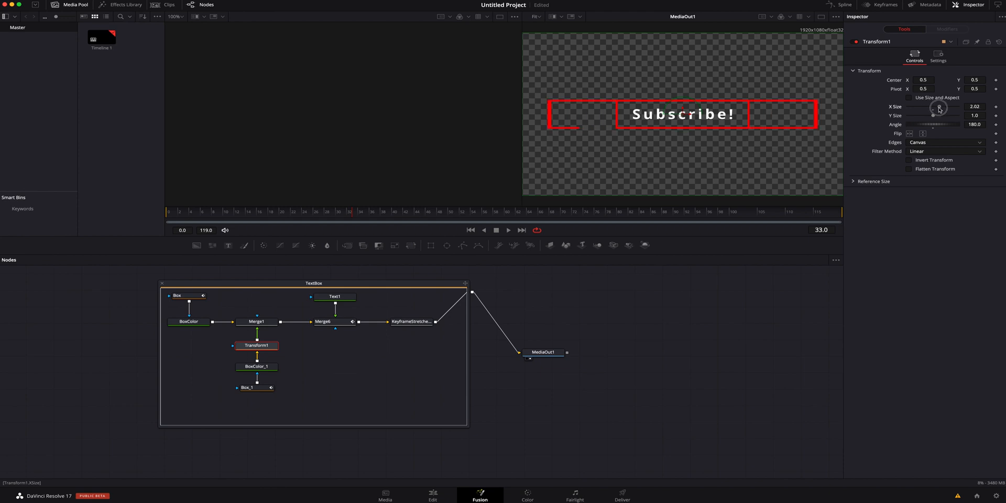
{"action": "left_click_drag", "start_coordinate": [937, 107], "coordinate": [932, 107]}
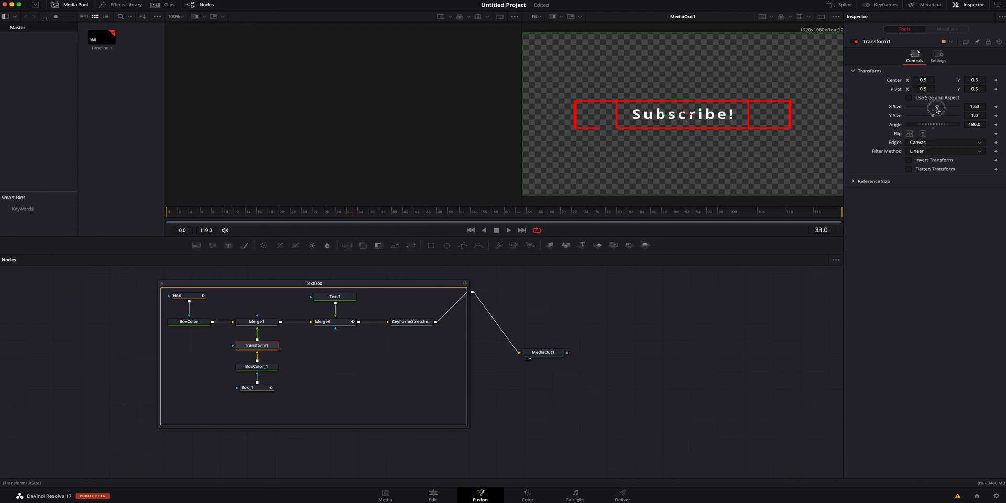
{"action": "left_click_drag", "start_coordinate": [944, 106], "coordinate": [934, 106]}
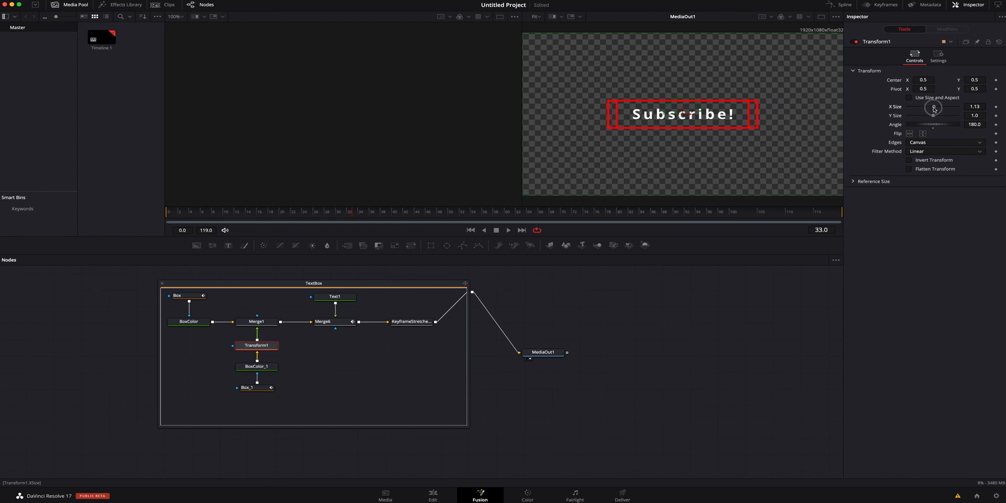
{"action": "left_click_drag", "start_coordinate": [935, 107], "coordinate": [934, 116]}
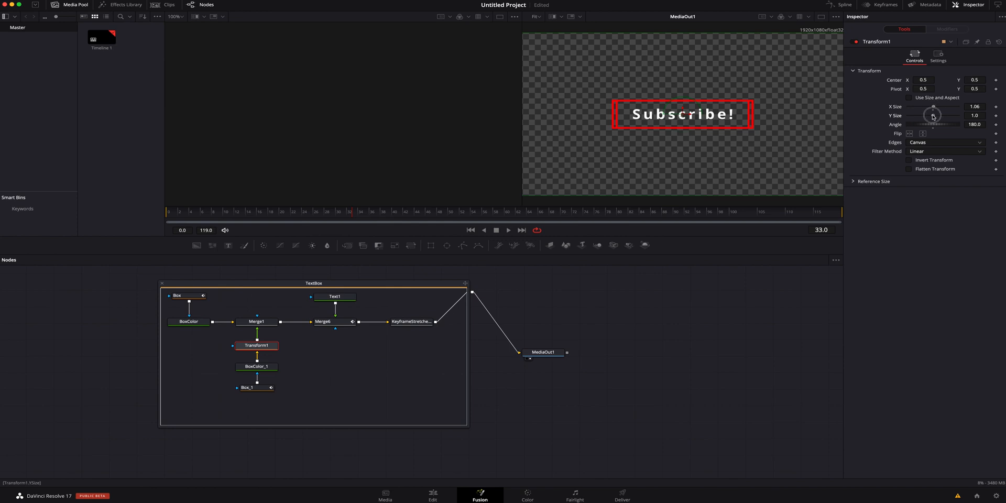
{"action": "left_click_drag", "start_coordinate": [934, 116], "coordinate": [937, 115]}
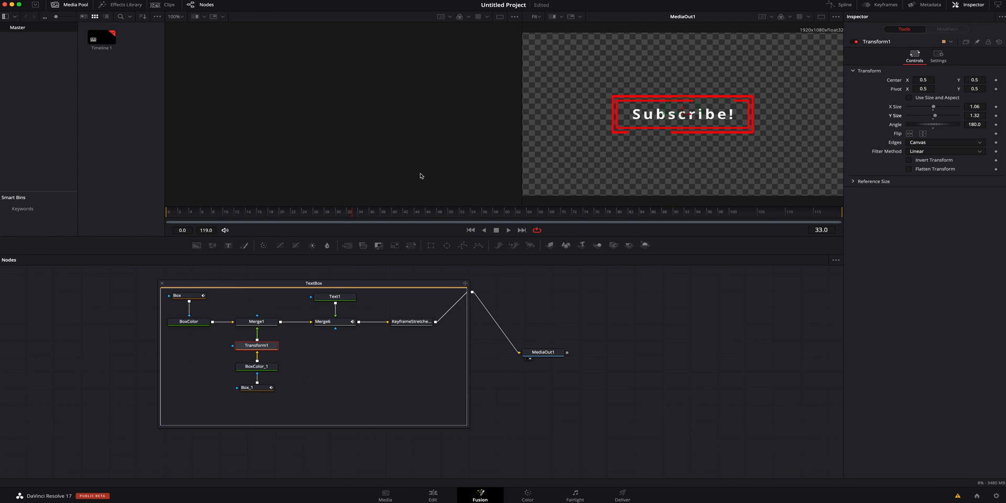
Switch to the Edit page and scrub the Subscribe! title to view both box outlines
{"action": "left_click", "coordinate": [433, 493]}
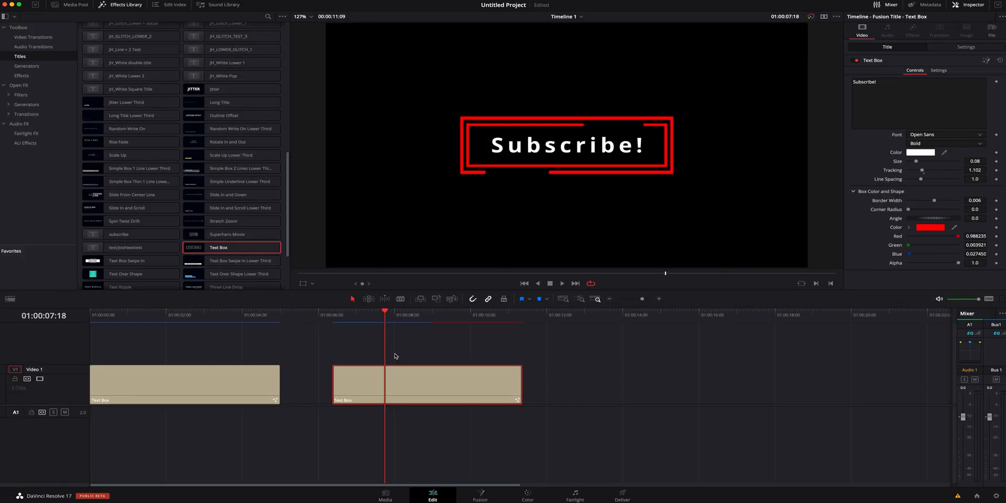
{"action": "left_click_drag", "start_coordinate": [385, 315], "coordinate": [374, 315]}
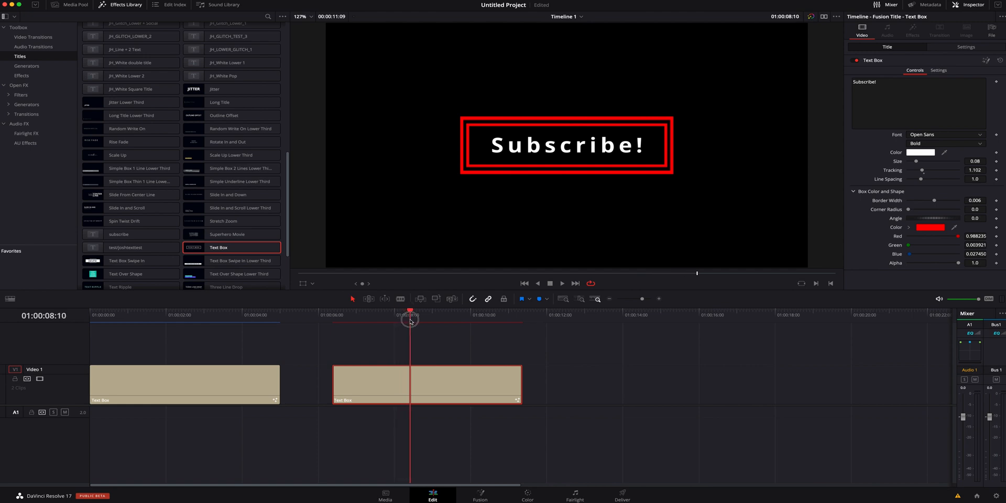
{"action": "mouse_move", "coordinate": [423, 351]}
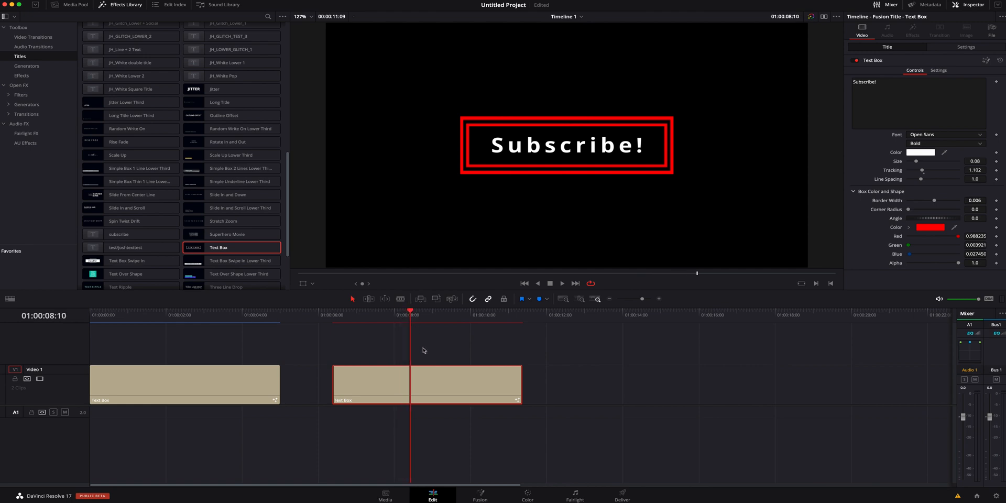
{"action": "mouse_move", "coordinate": [565, 308]}
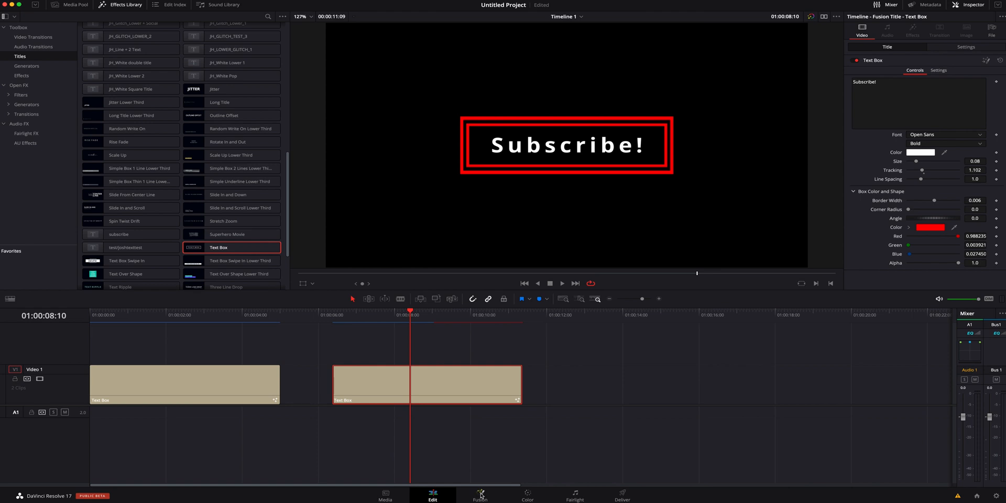
On the Fusion page, change the BoxColor_1 node's colour to Snow white
{"action": "left_click", "coordinate": [480, 495]}
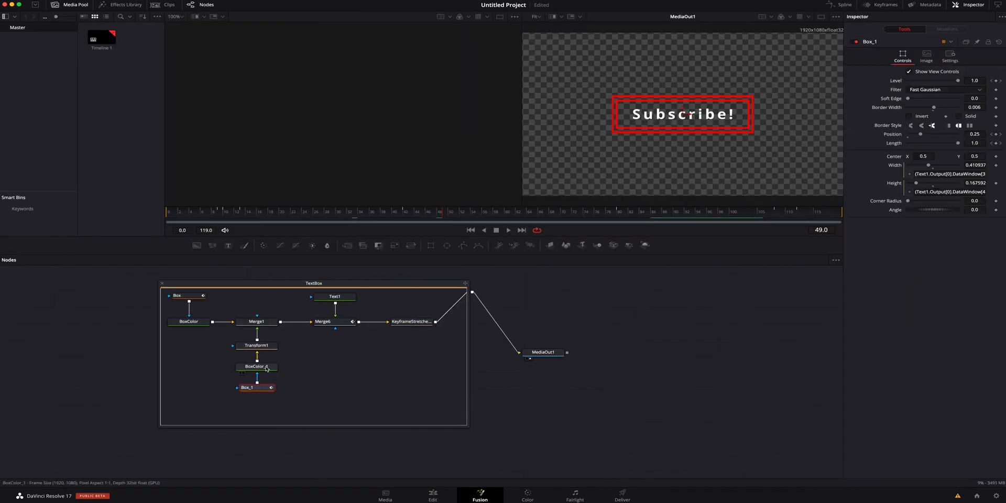
{"action": "left_click", "coordinate": [256, 366]}
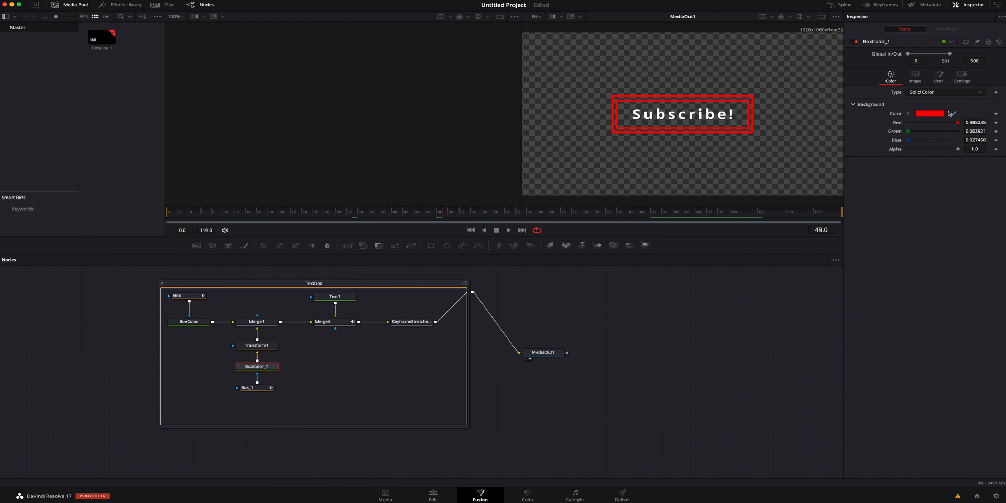
{"action": "left_click", "coordinate": [928, 114]}
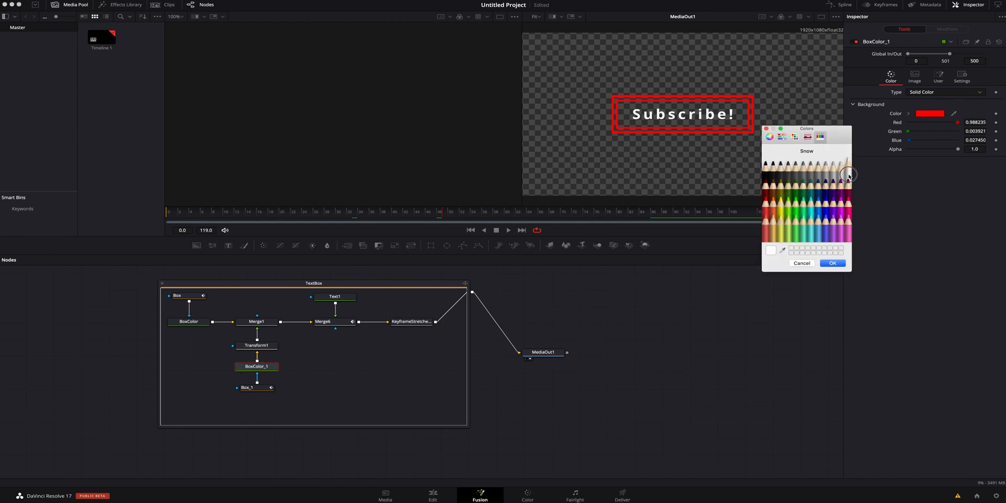
{"action": "left_click", "coordinate": [832, 263]}
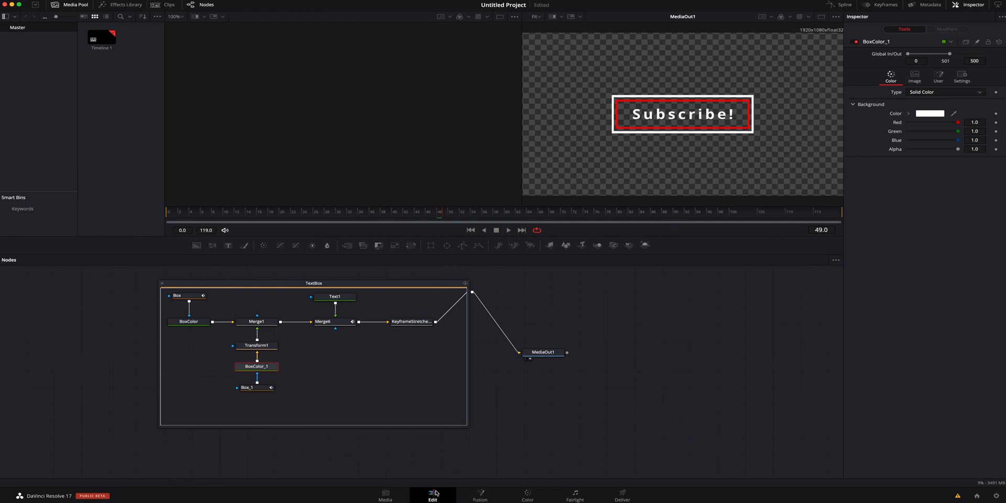
{"action": "left_click", "coordinate": [433, 494]}
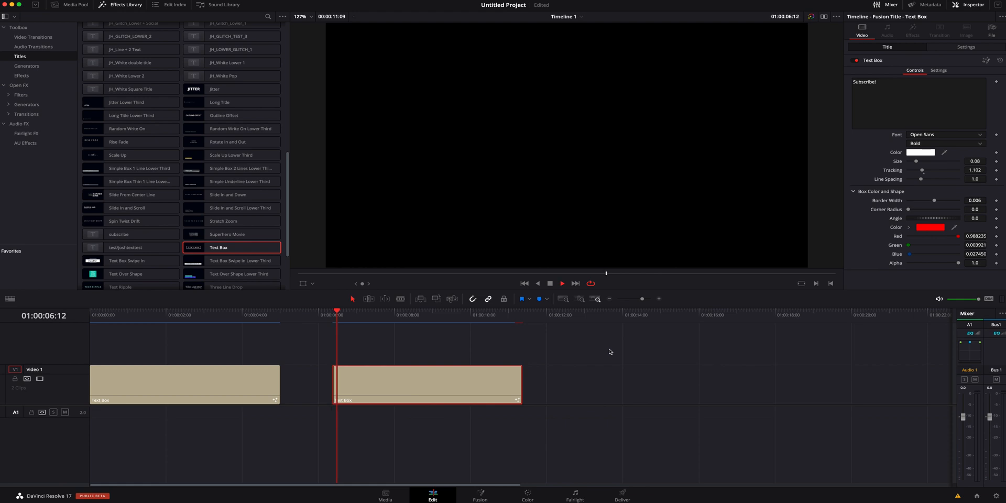
{"action": "left_click", "coordinate": [413, 315]}
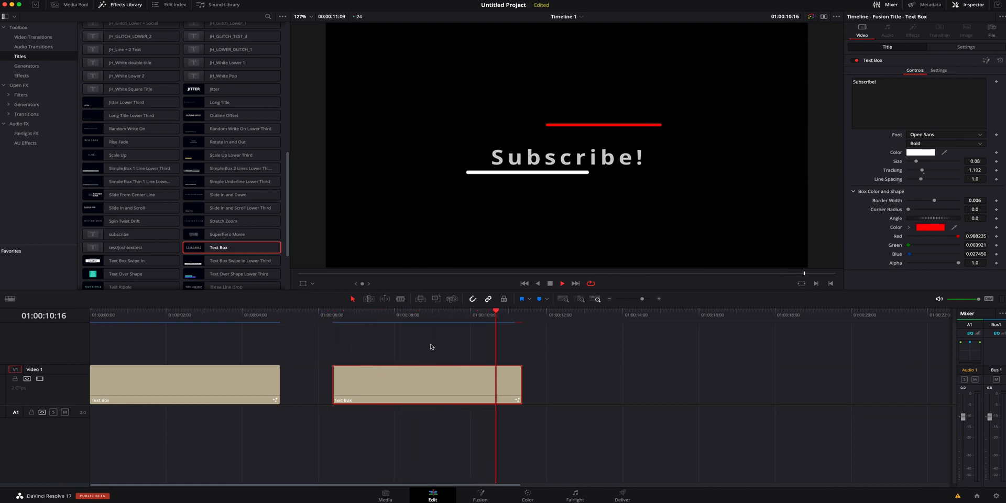
{"action": "left_click", "coordinate": [480, 492]}
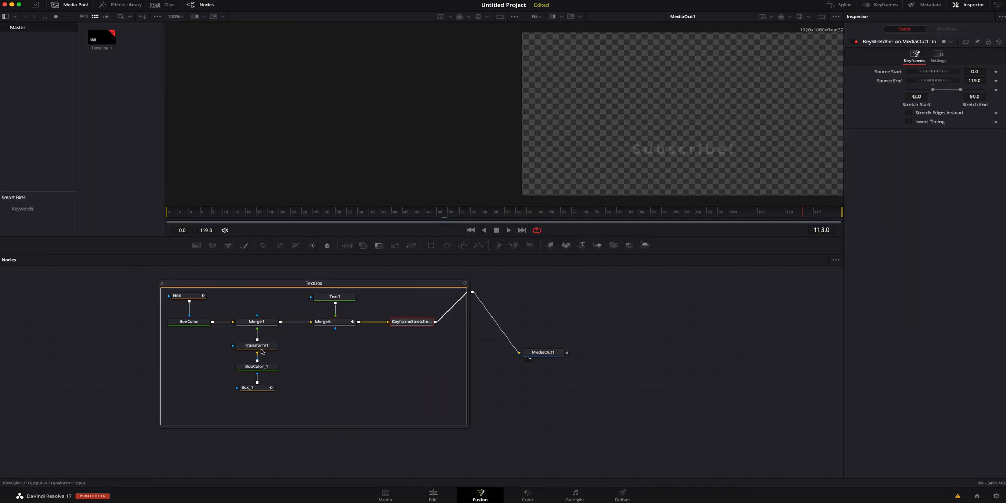
{"action": "mouse_move", "coordinate": [257, 345]}
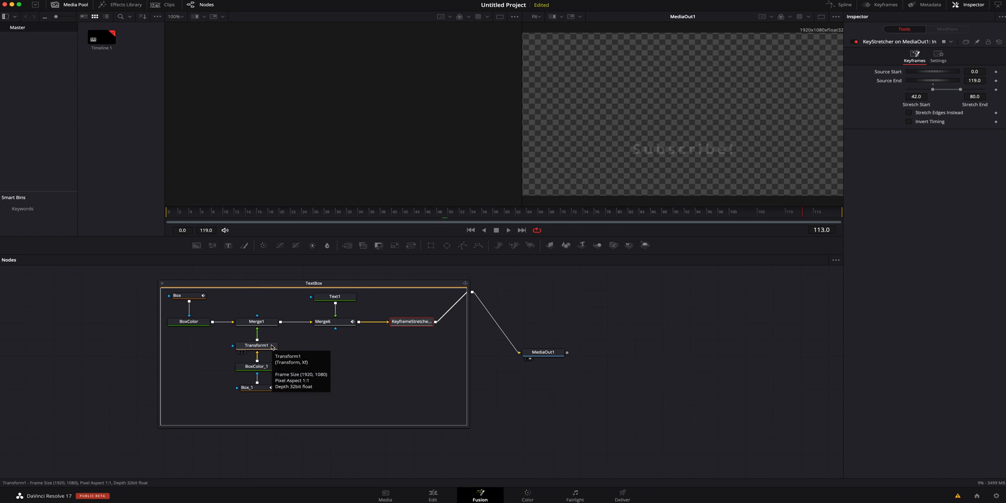
{"action": "mouse_move", "coordinate": [434, 495]}
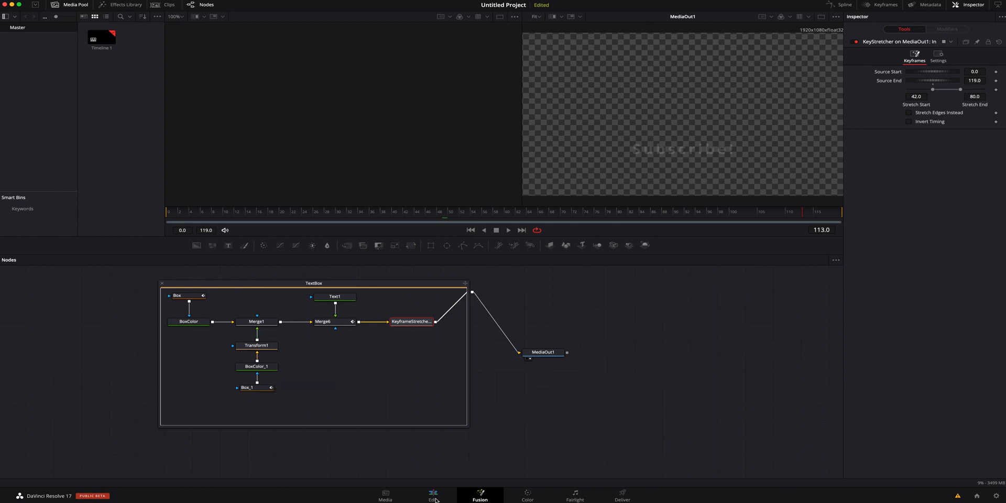
Switch to the Edit page and scrub the title to watch both boxes animate
{"action": "left_click", "coordinate": [432, 495]}
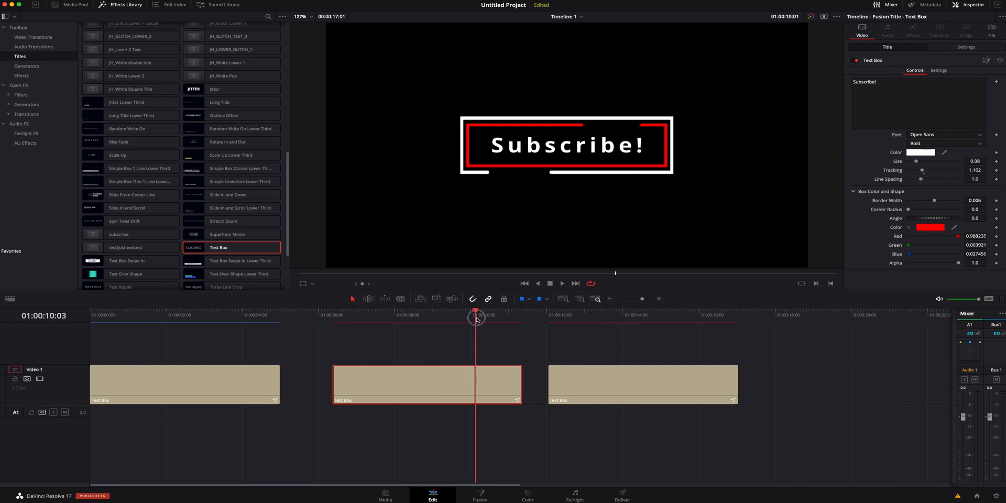
{"action": "left_click_drag", "start_coordinate": [477, 320], "coordinate": [504, 319]}
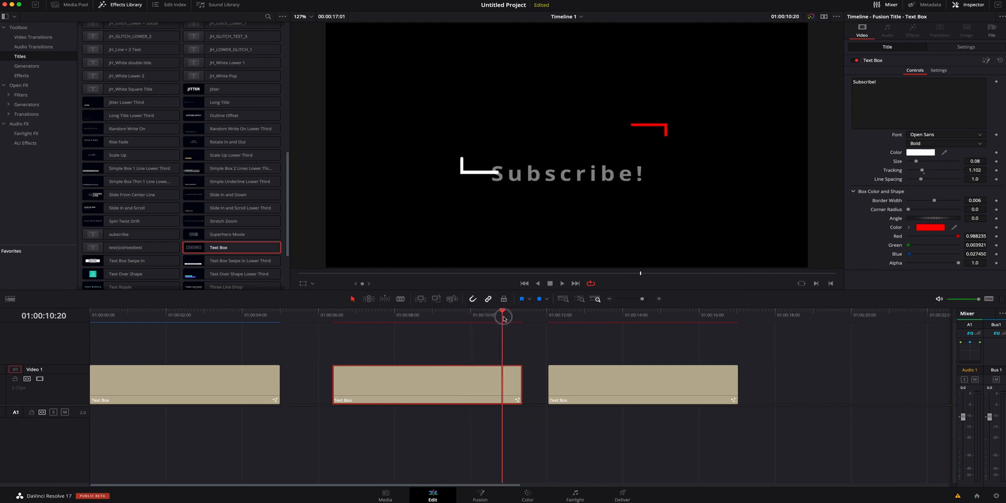